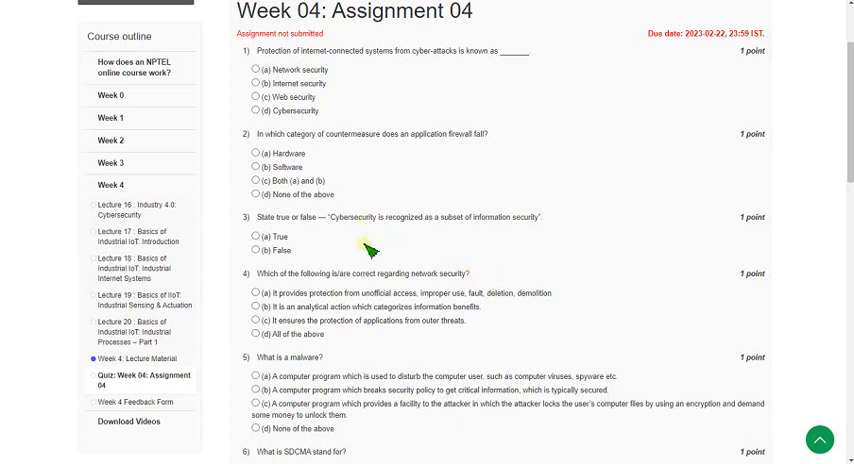
mouse_move(400, 296)
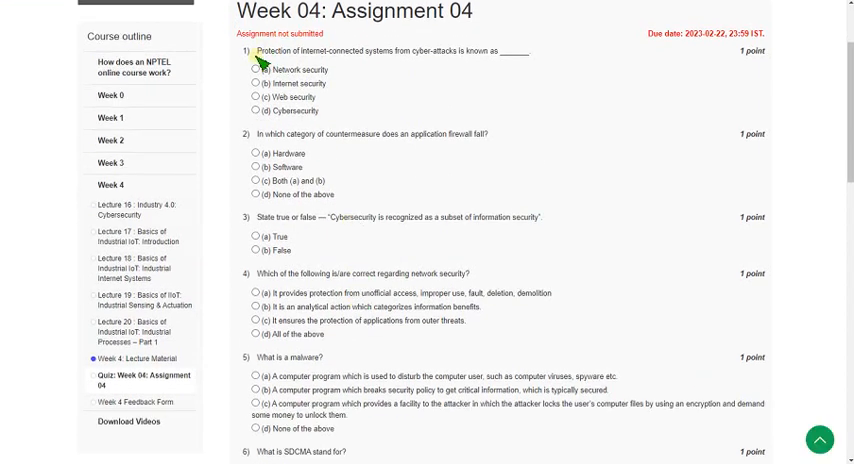
Answer question 1 with option (d) Cybersecurity.
double_click(284, 52)
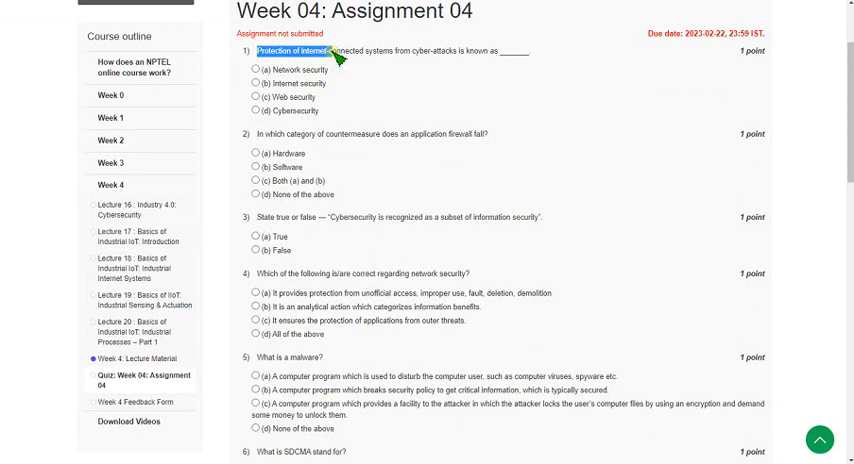
drag(290, 50, 430, 50)
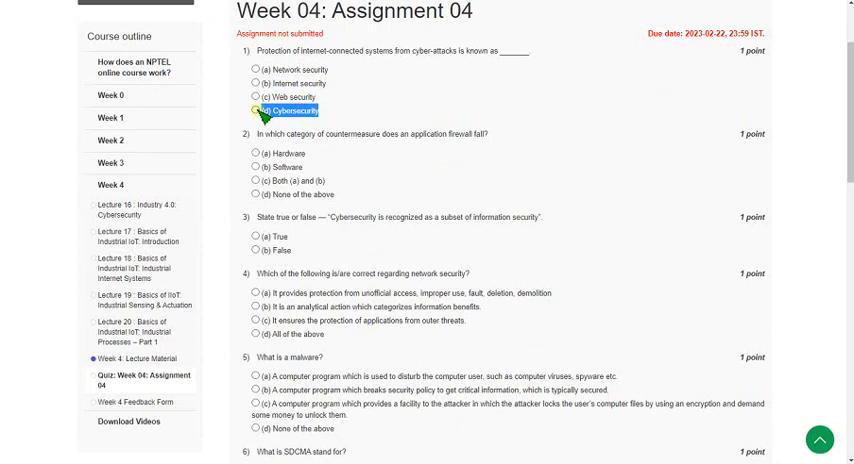
mouse_move(264, 112)
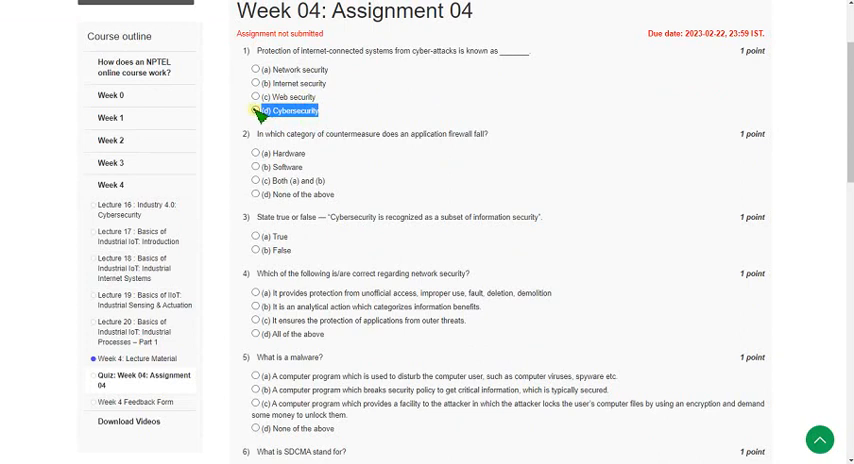
click(256, 110)
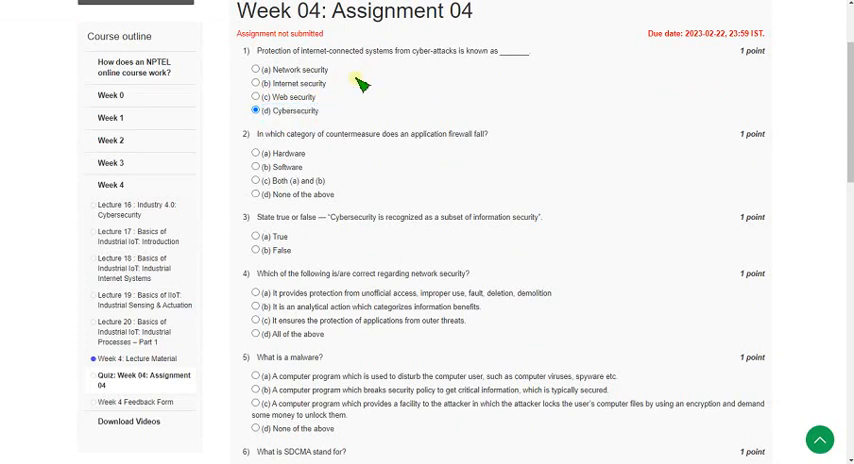
Answer question 2 with option (b) Software.
scroll(down, 3)
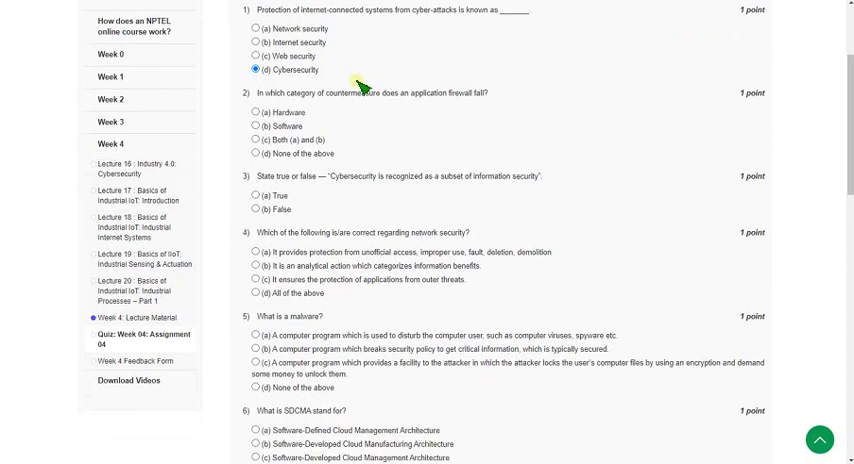
scroll(down, 3)
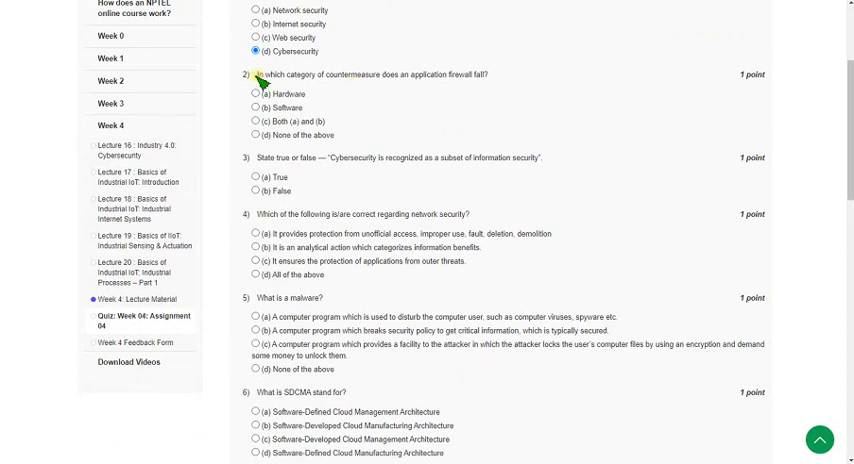
drag(256, 74, 380, 74)
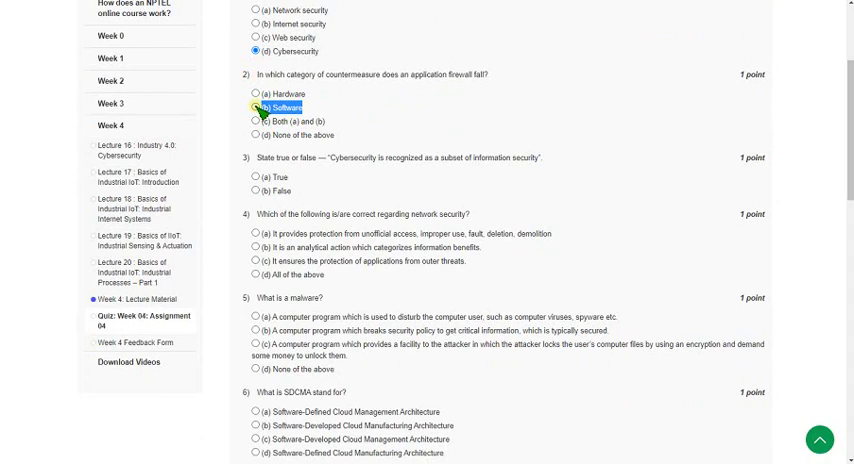
click(252, 108)
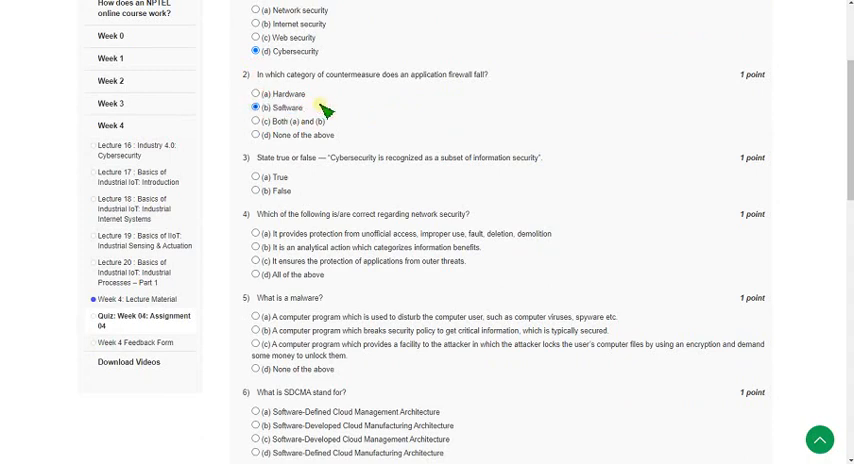
mouse_move(376, 112)
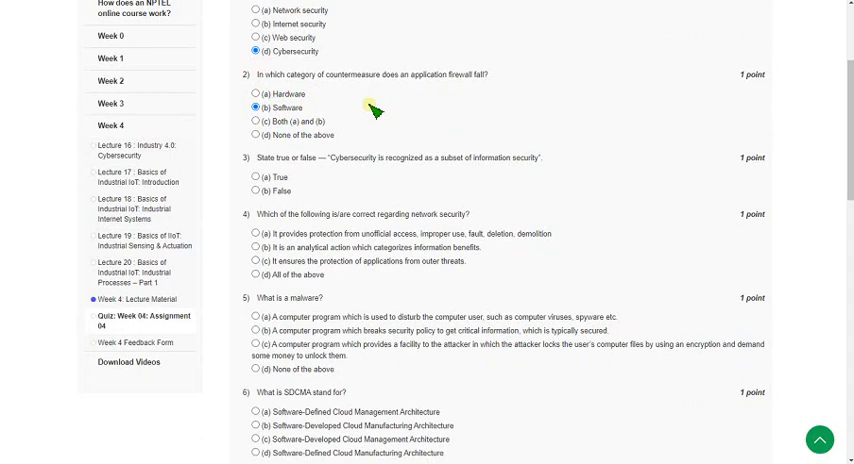
Mark option (b) False for the question 3 statement on cybersecurity versus information security.
scroll(down, 3)
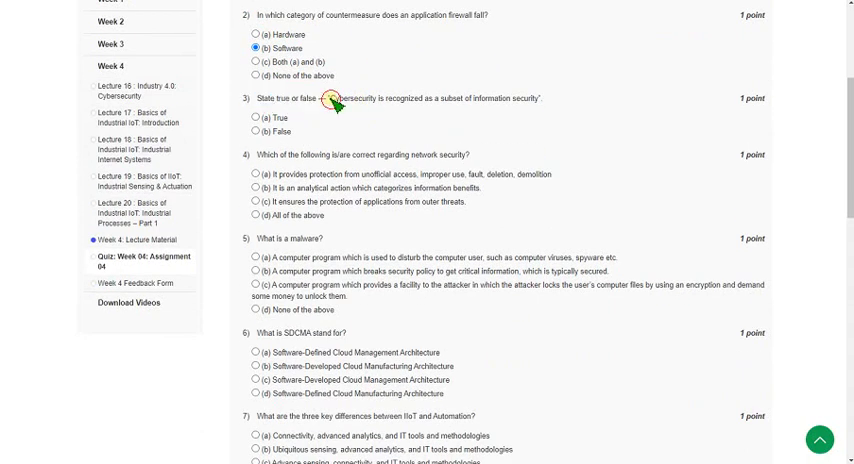
drag(324, 98, 420, 98)
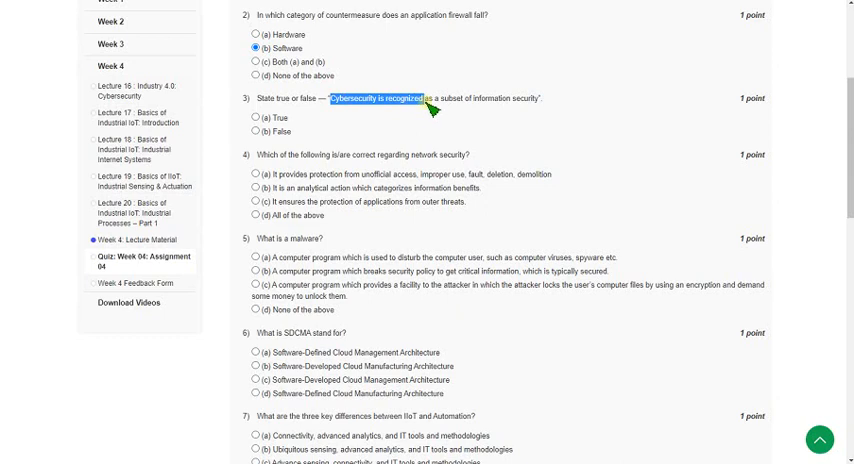
drag(424, 98, 544, 98)
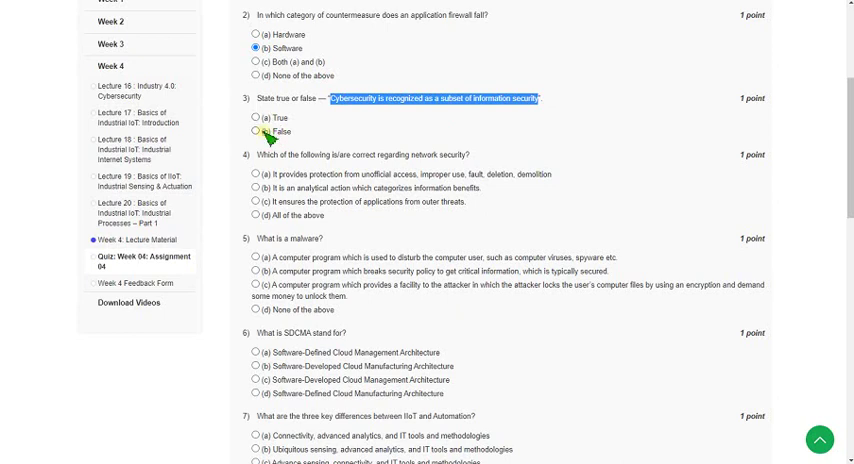
click(256, 132)
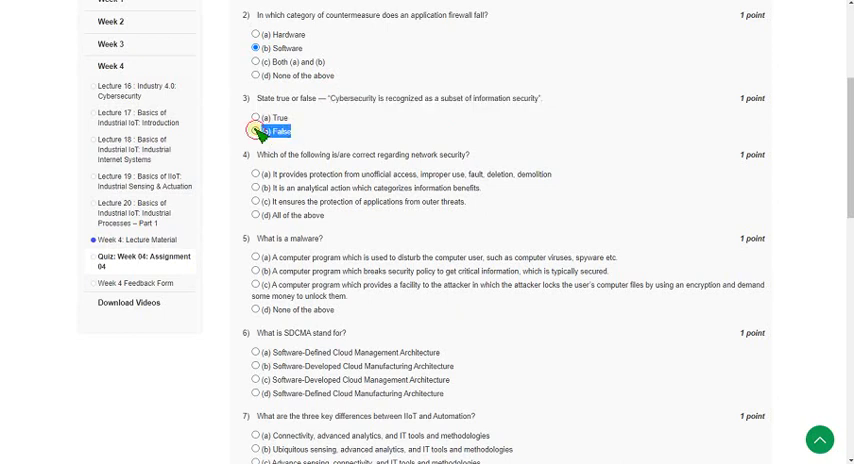
click(256, 132)
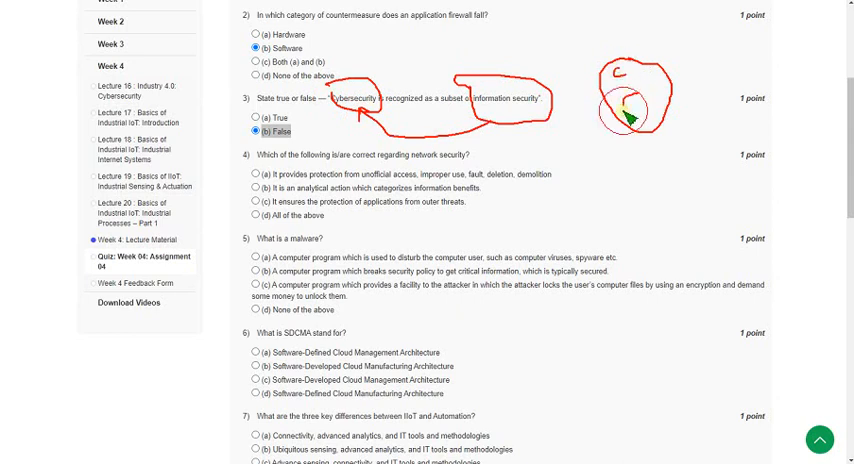
mouse_move(638, 104)
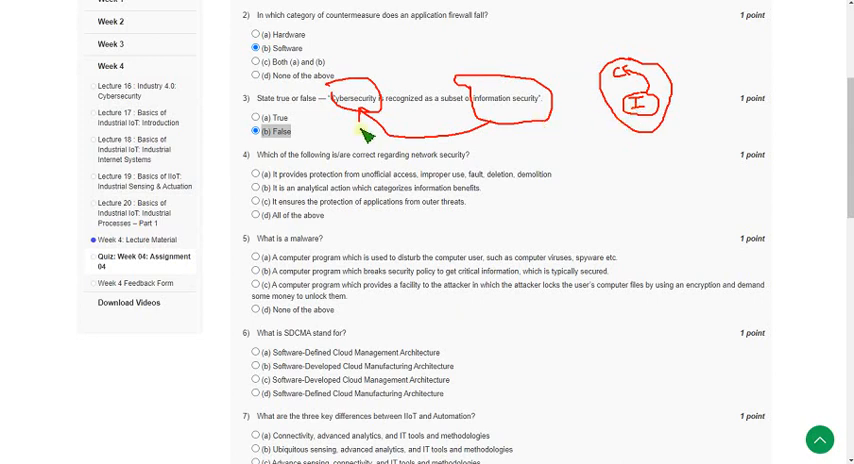
mouse_move(344, 72)
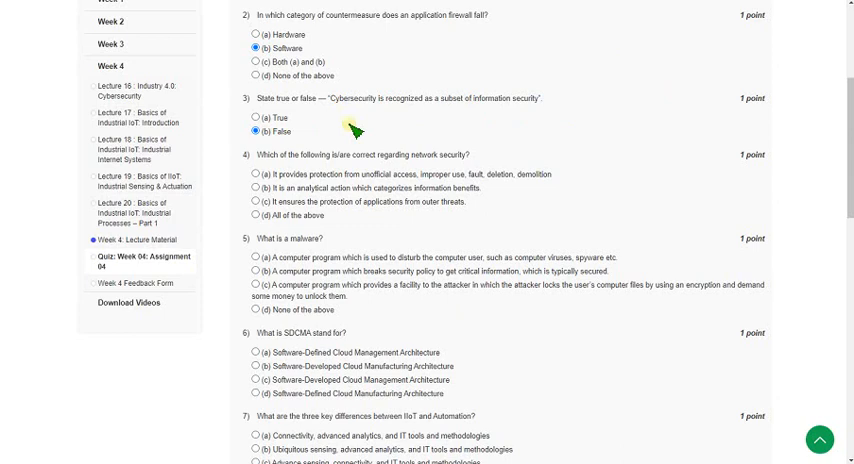
mouse_move(360, 130)
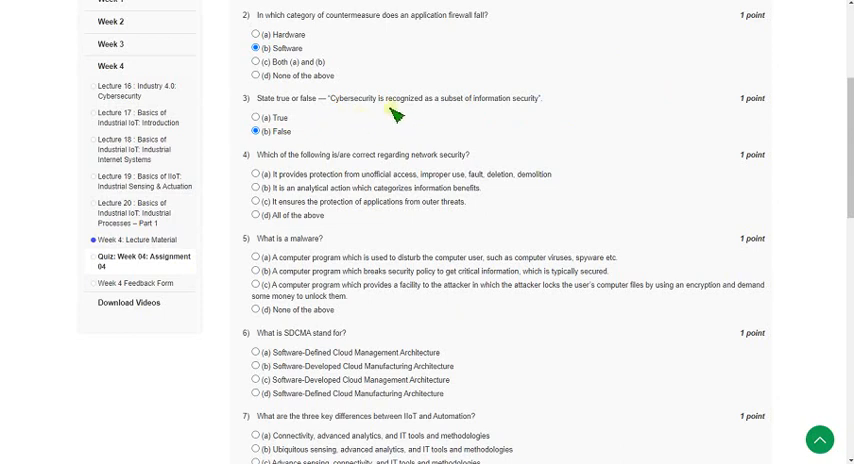
Review question 4 on network security and mark its answer option.
scroll(down, 3)
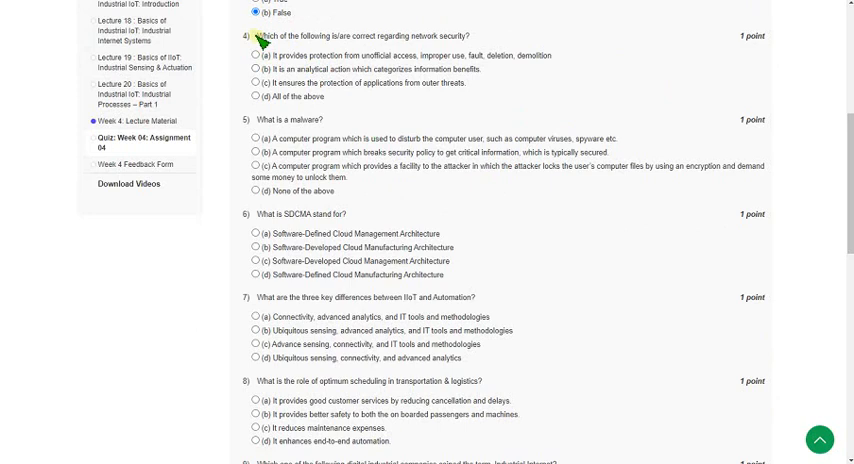
double_click(320, 36)
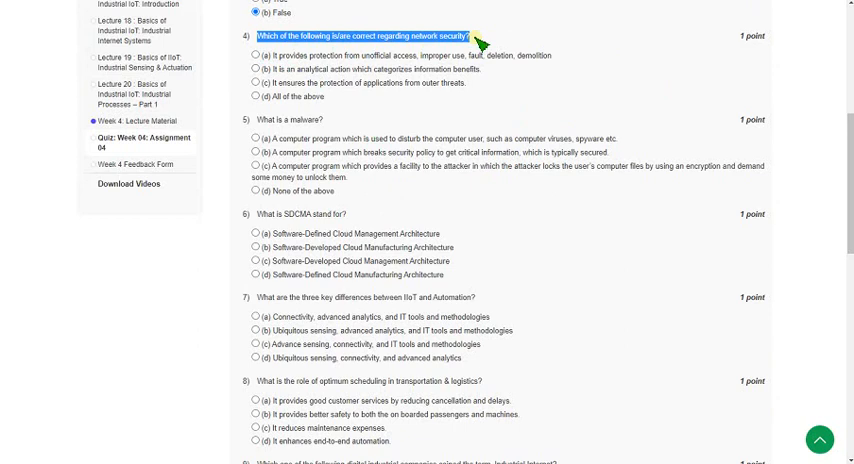
mouse_move(272, 56)
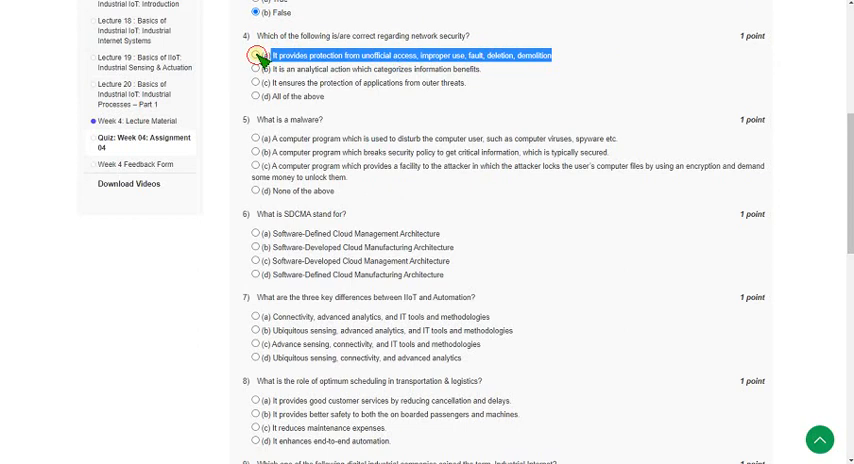
click(256, 56)
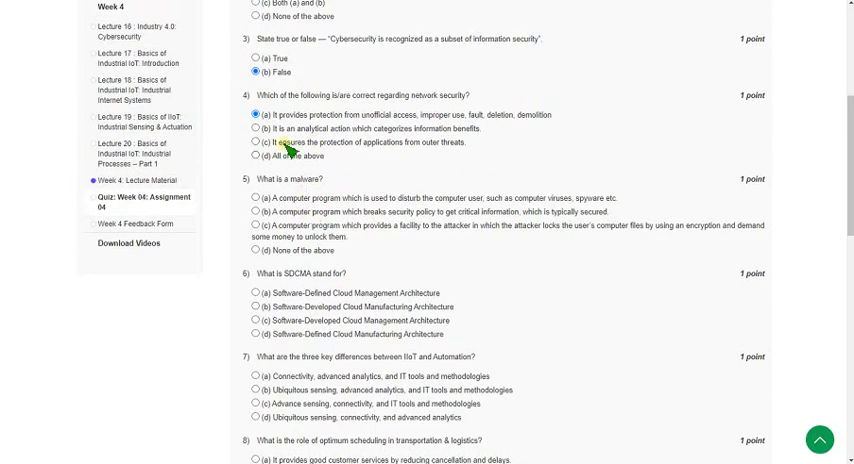
Answer question 5 'What is a malware?' with option (a), a program disturbing users such as viruses and spyware.
scroll(down, 3)
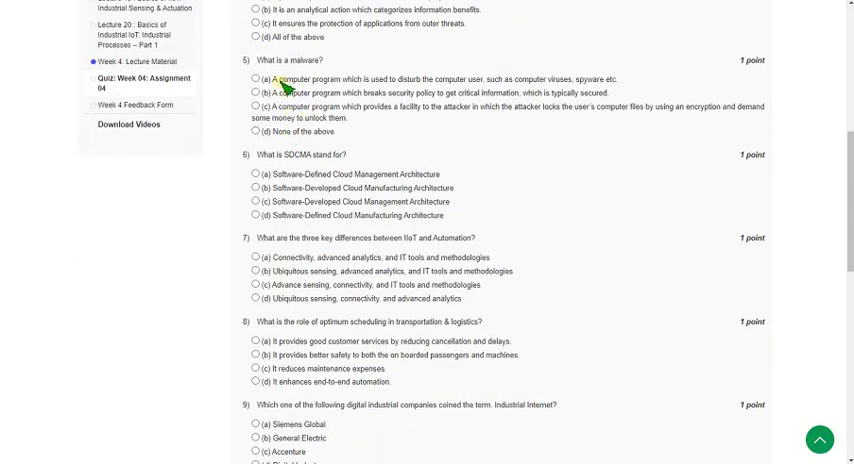
double_click(290, 60)
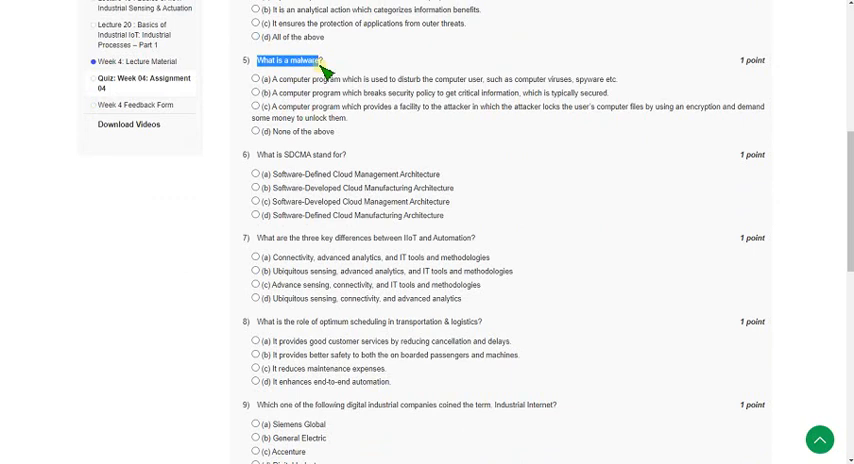
mouse_move(262, 84)
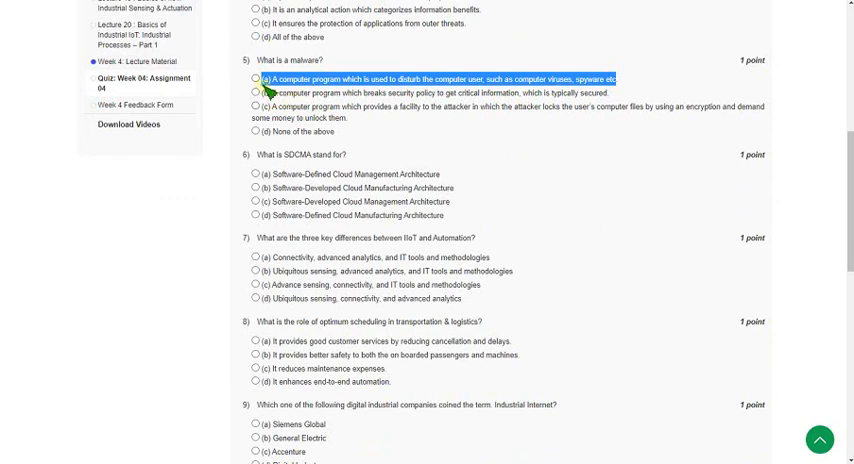
click(256, 78)
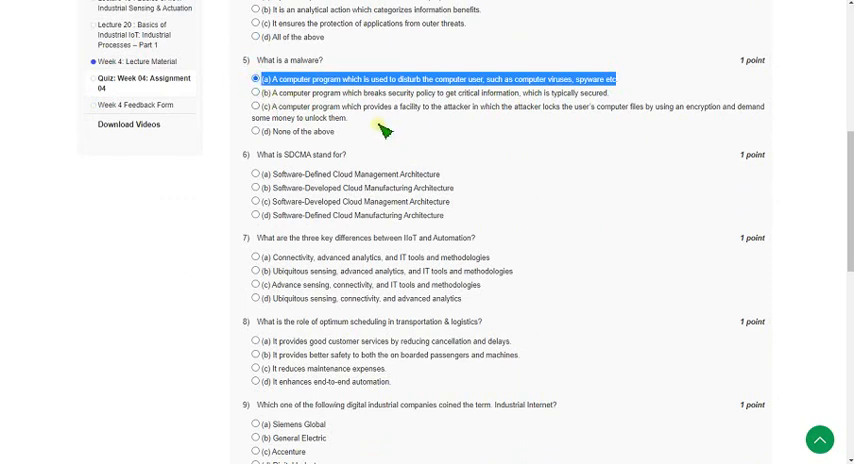
mouse_move(380, 118)
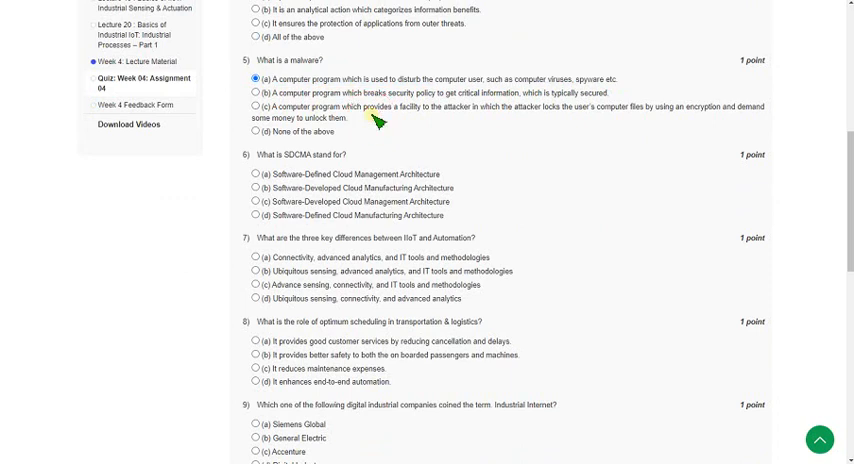
Answer question 6 with option (d) Software-Defined Cloud Manufacturing Architecture.
scroll(down, 3)
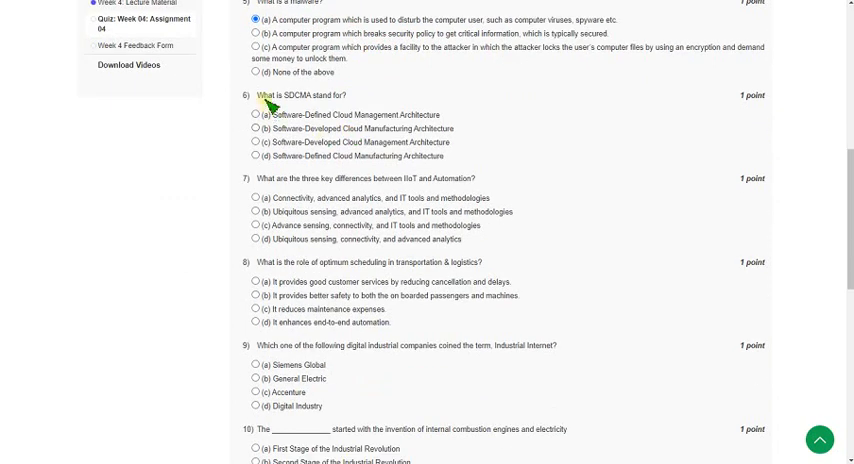
double_click(264, 96)
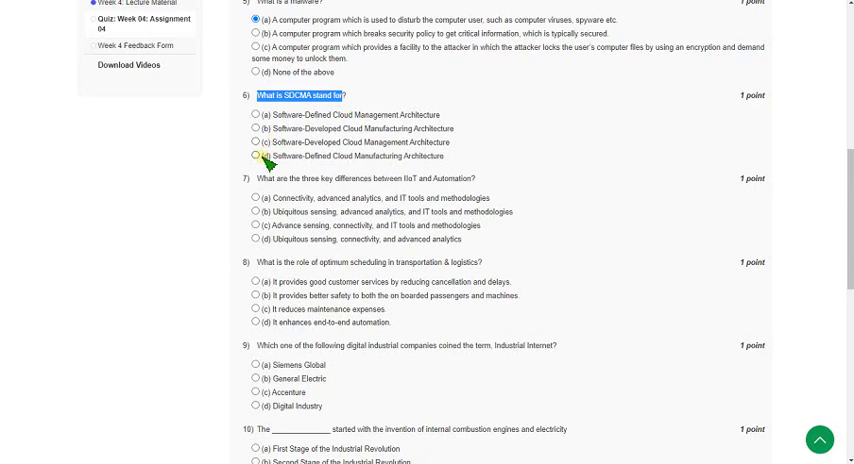
click(252, 156)
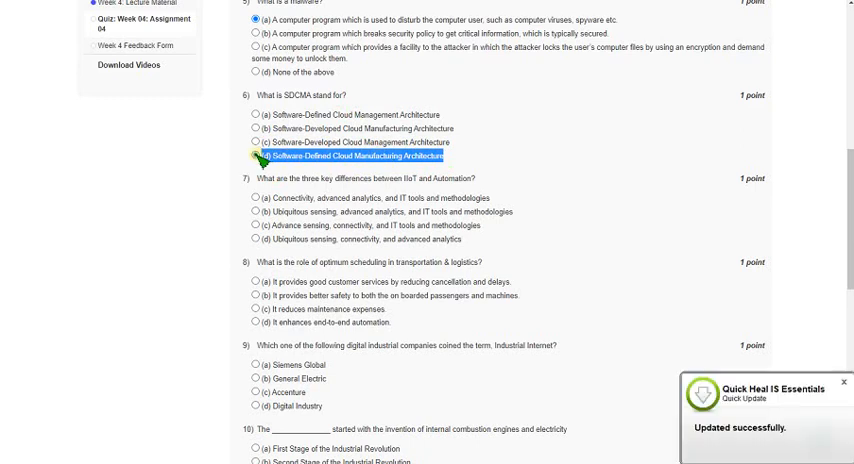
click(252, 156)
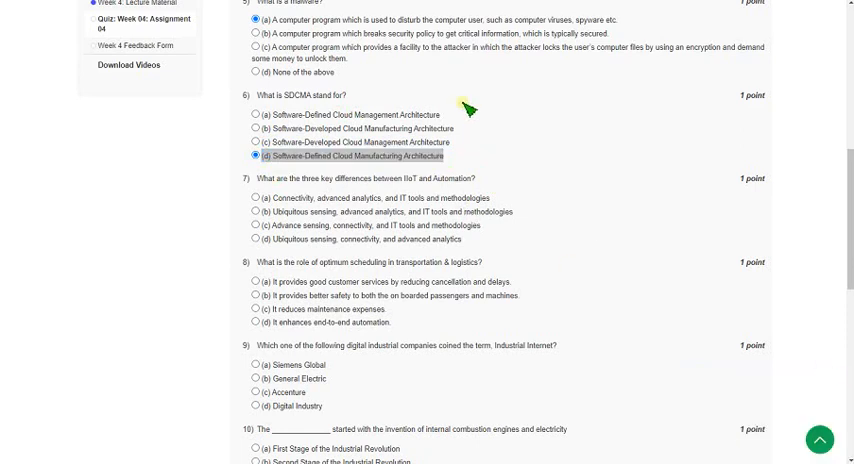
Answer question 7, IoT versus automation, with option (b) Ubiquitous sensing.
scroll(down, 3)
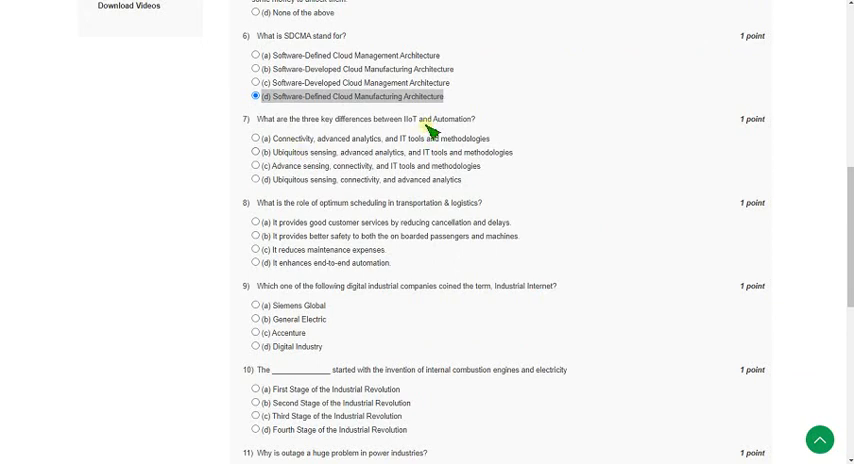
click(252, 152)
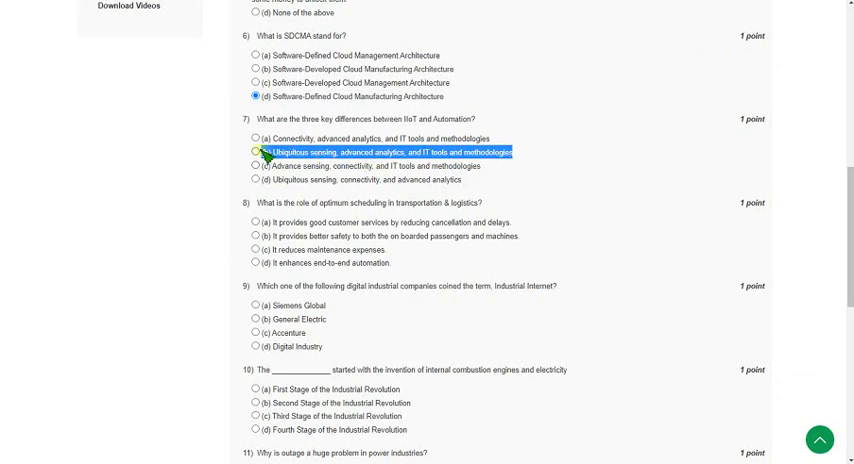
click(252, 152)
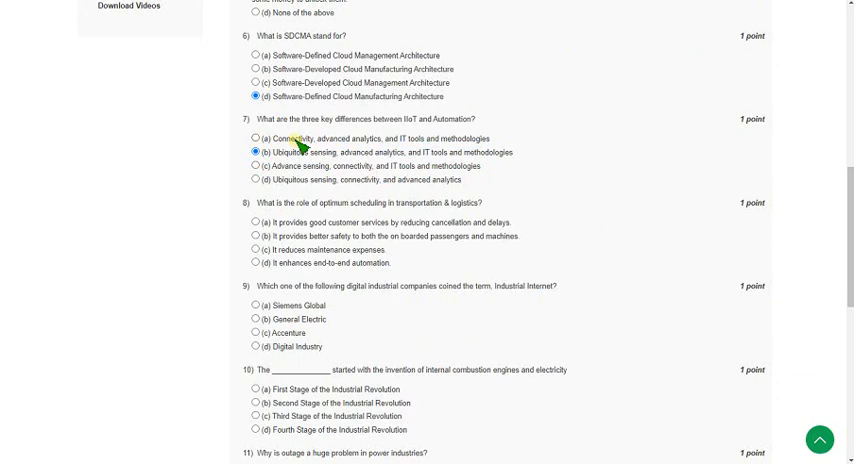
Answer question 8 on optimum scheduling with option (a) customer services.
scroll(down, 3)
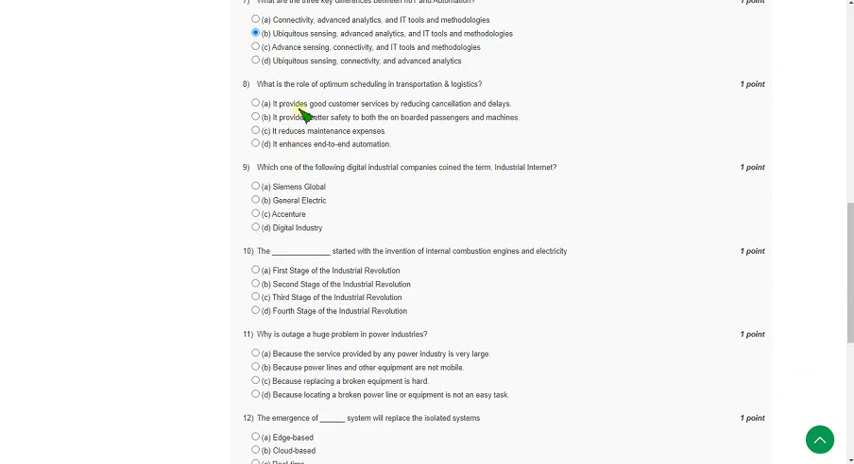
double_click(288, 84)
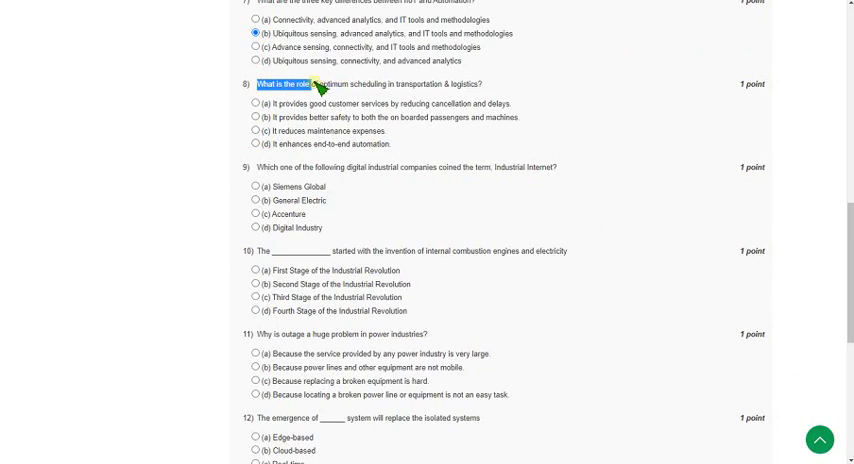
drag(318, 84, 390, 84)
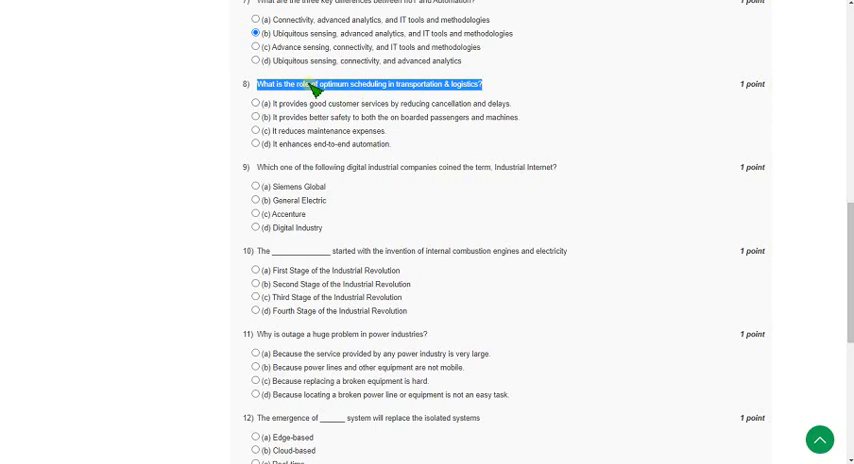
mouse_move(262, 104)
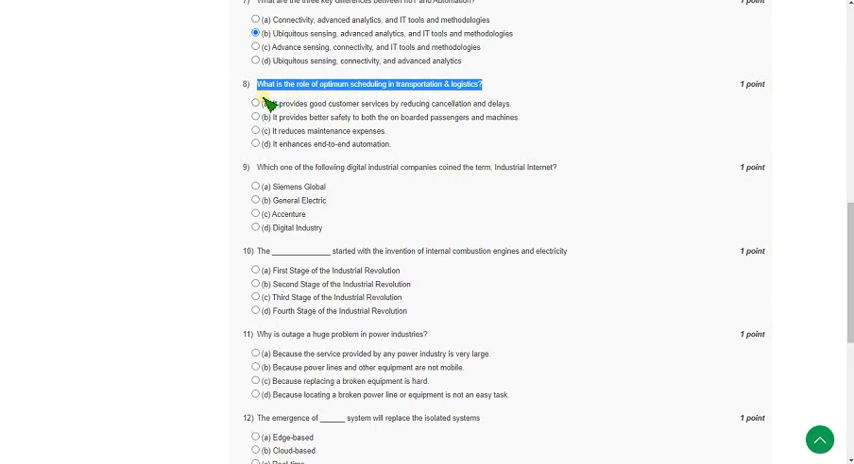
click(252, 104)
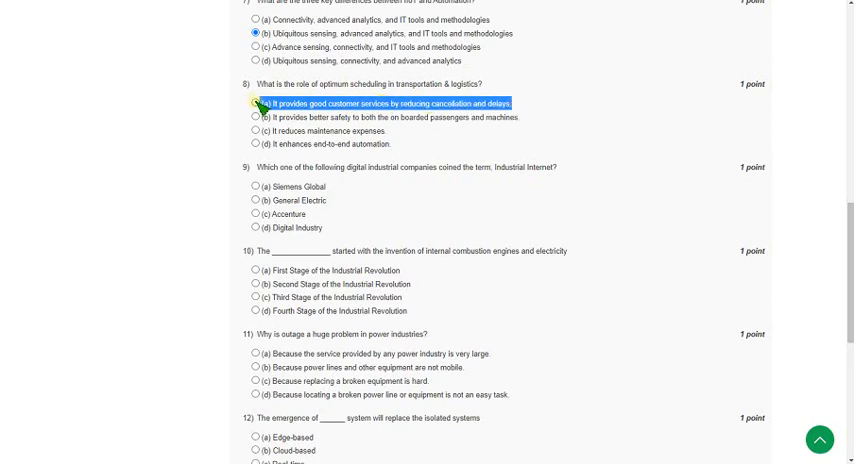
click(256, 104)
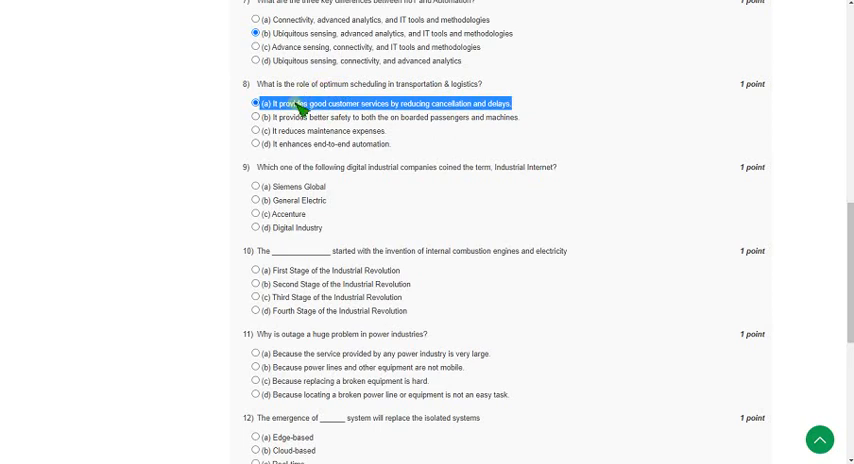
Answer question 9 on the Industrial Internet with option (b) General Electric.
scroll(down, 3)
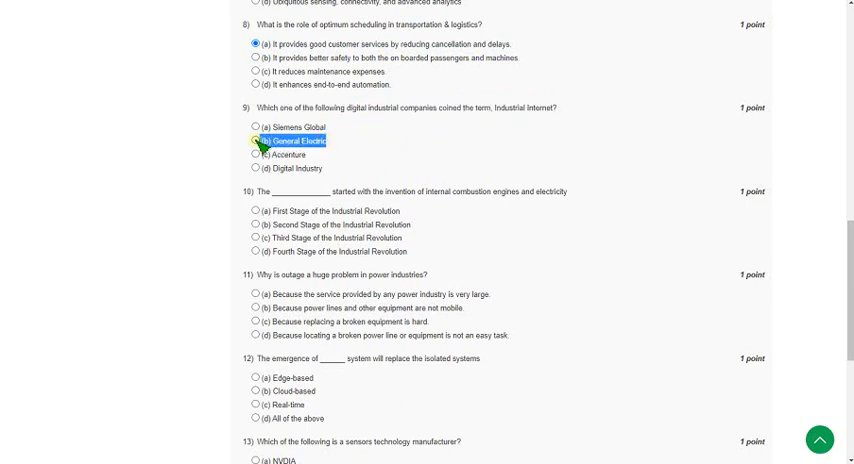
click(256, 140)
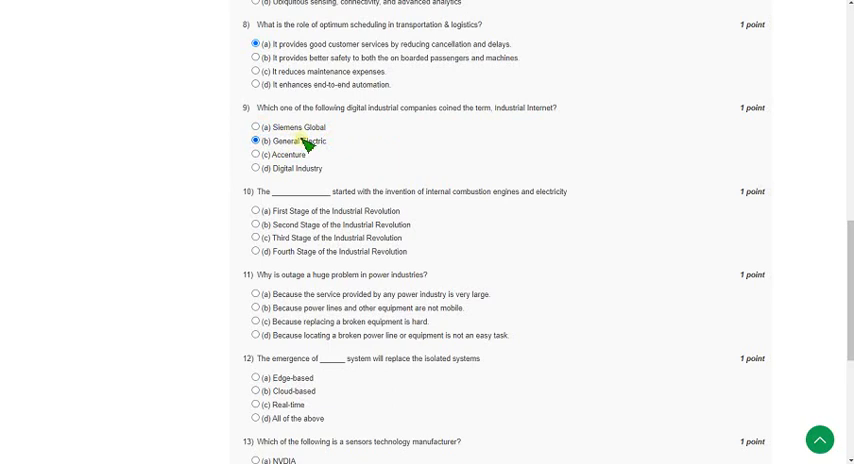
mouse_move(296, 132)
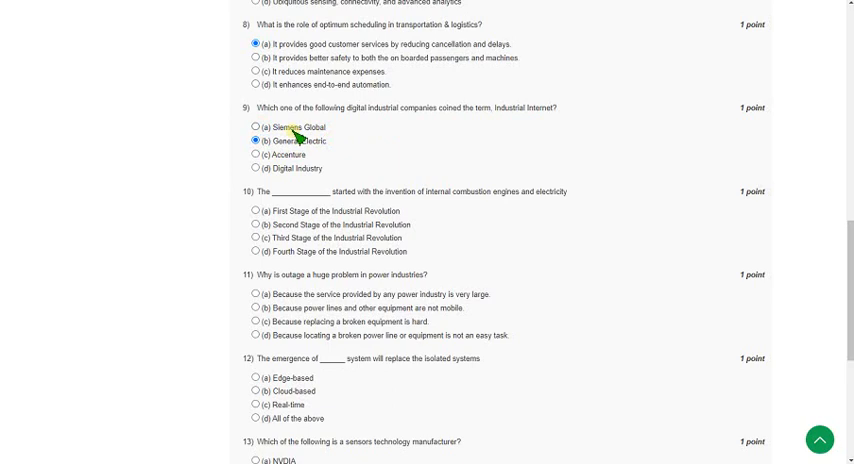
Answer question 10 on internal combustion engines with option (b) Second Stage of the Industrial Revolution.
scroll(down, 3)
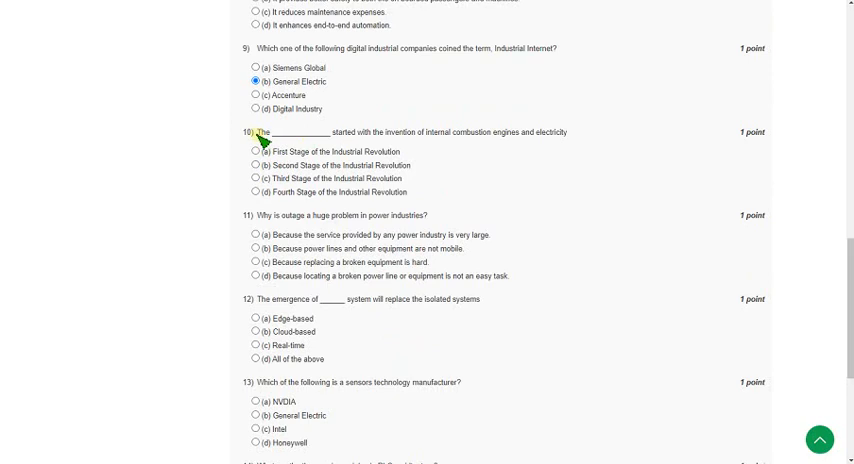
drag(258, 132, 384, 132)
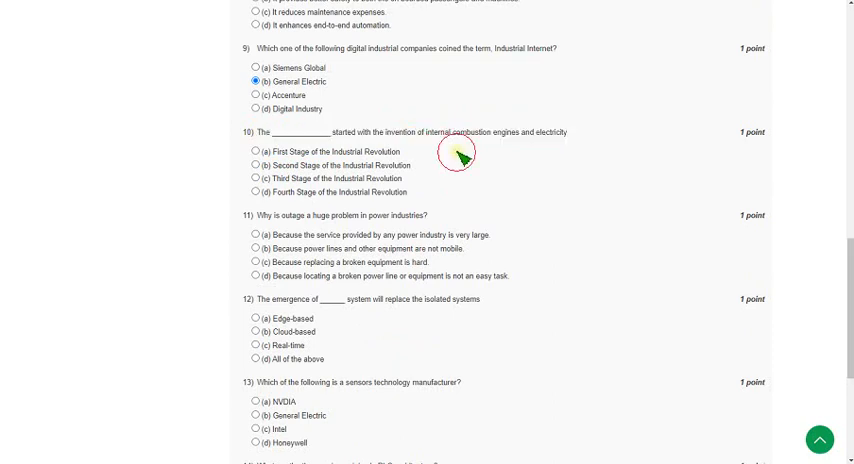
mouse_move(340, 146)
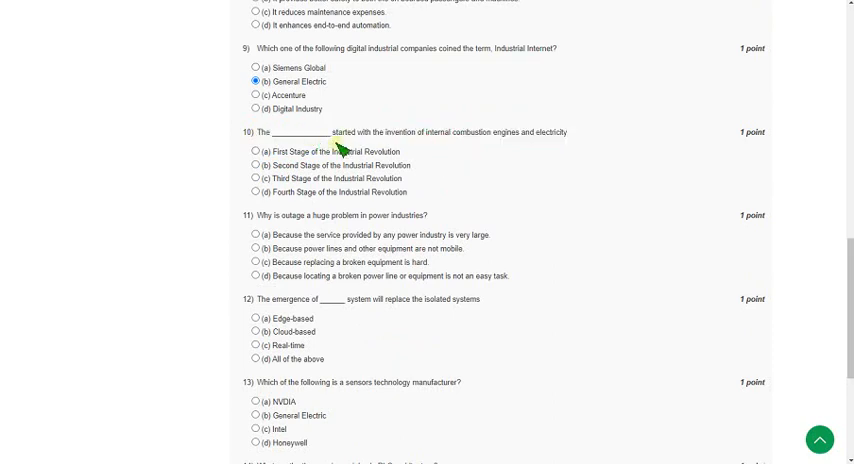
mouse_move(434, 136)
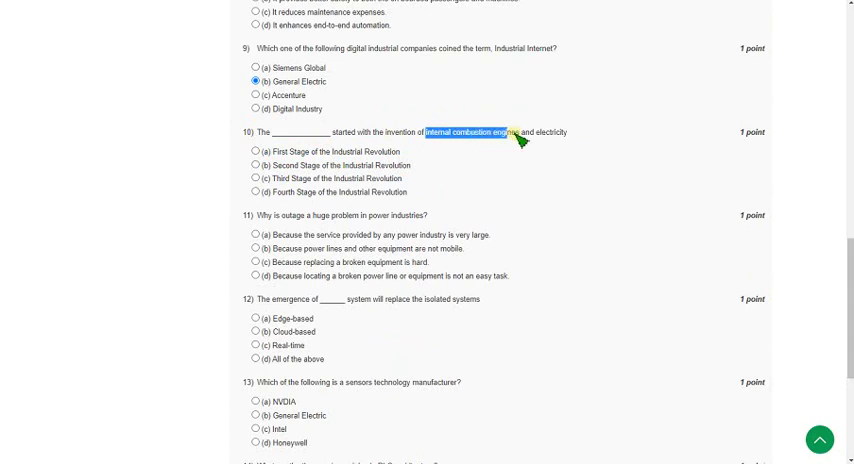
click(492, 156)
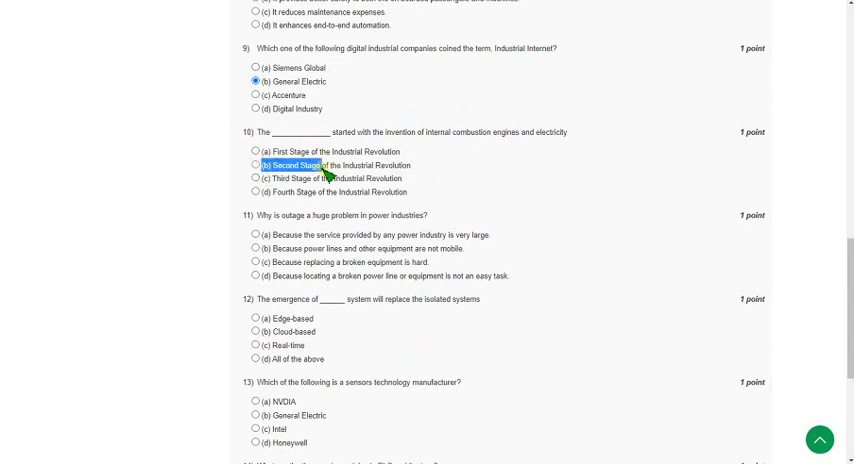
double_click(300, 164)
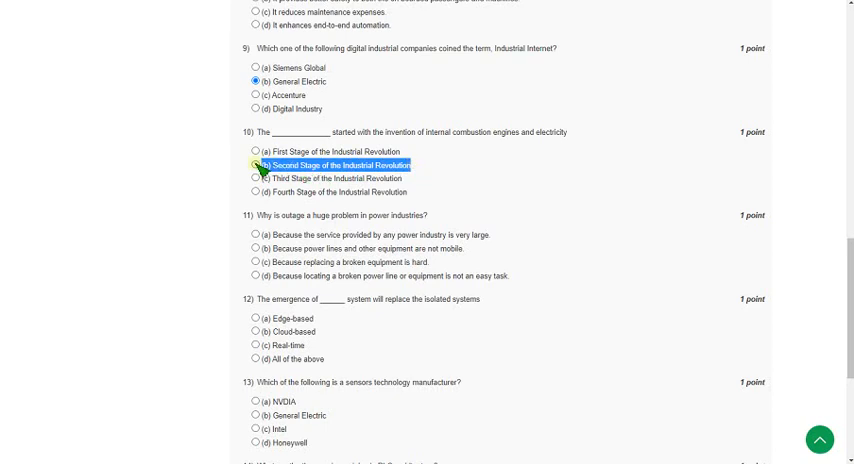
click(252, 164)
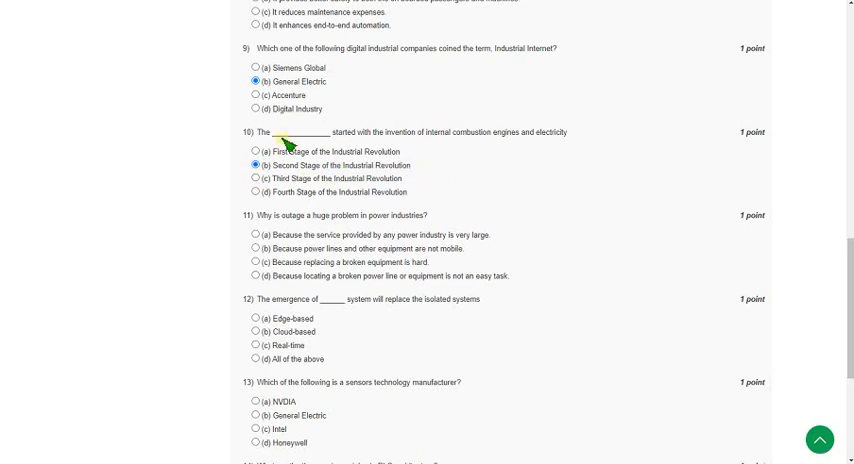
mouse_move(312, 172)
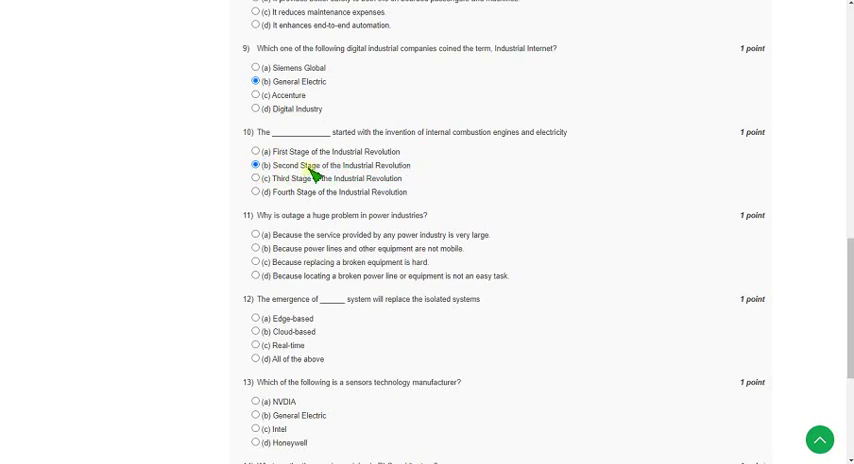
Answer question 11 on costly outages with option (d), locating a broken power line or equipment is not easy.
scroll(down, 3)
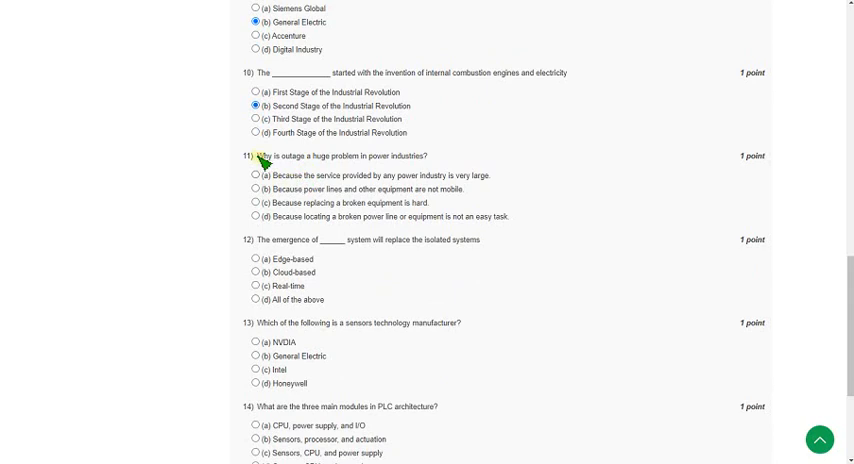
double_click(270, 156)
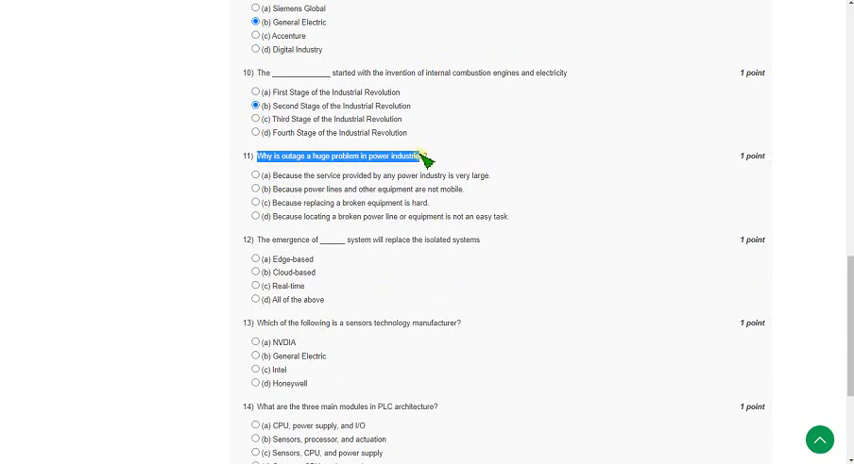
mouse_move(330, 184)
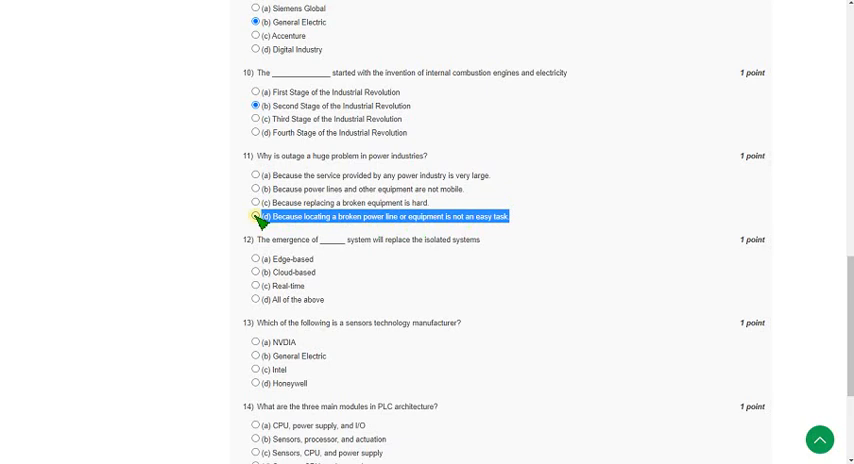
click(252, 218)
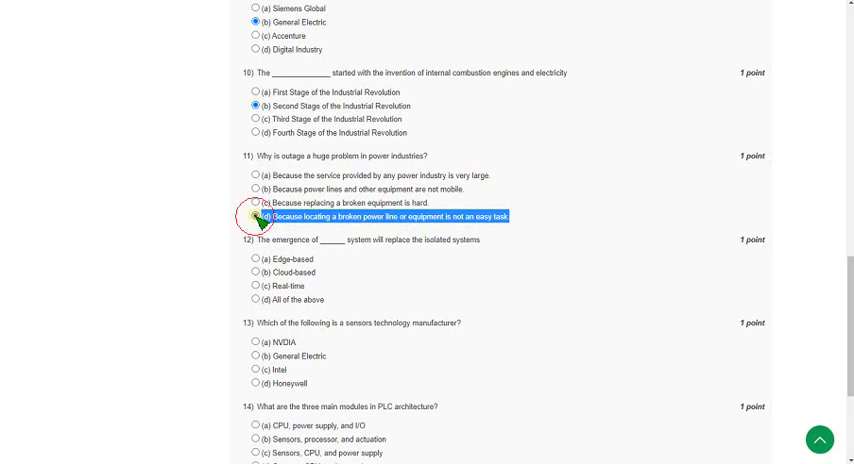
click(252, 216)
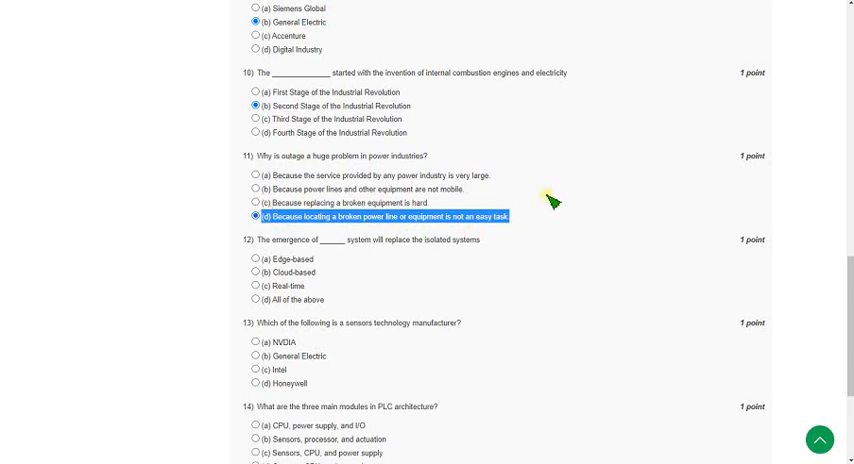
Answer question 12 on replacing isolated systems with option (b) Cloud-based.
scroll(down, 3)
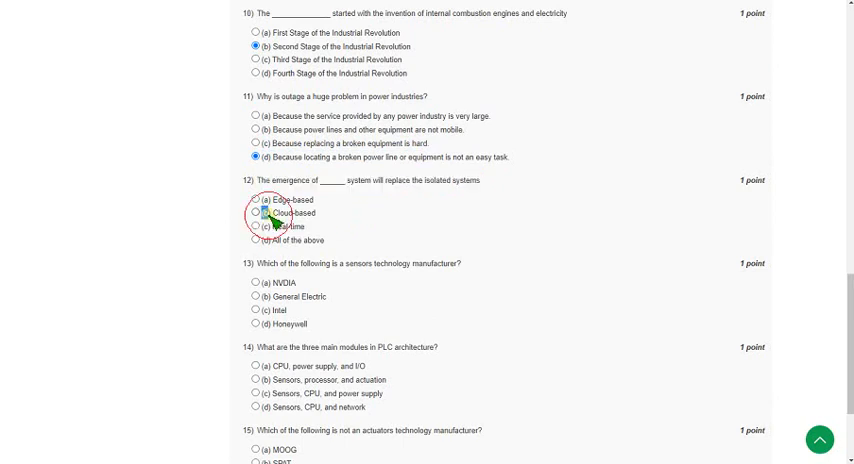
click(260, 212)
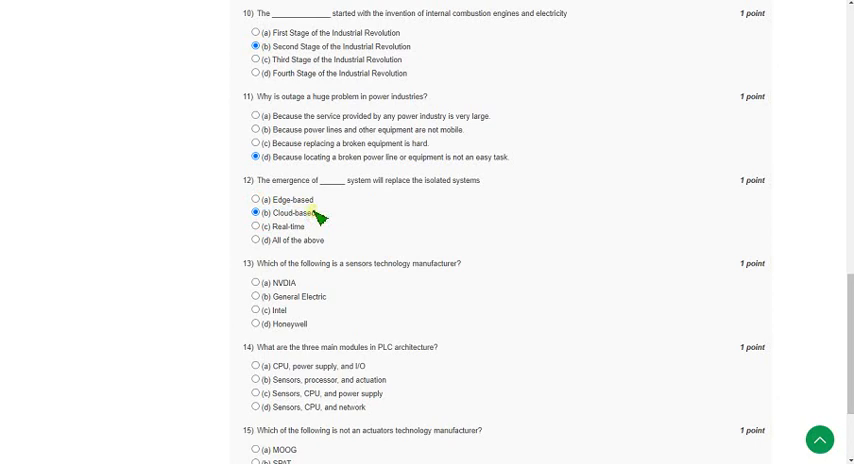
double_click(288, 212)
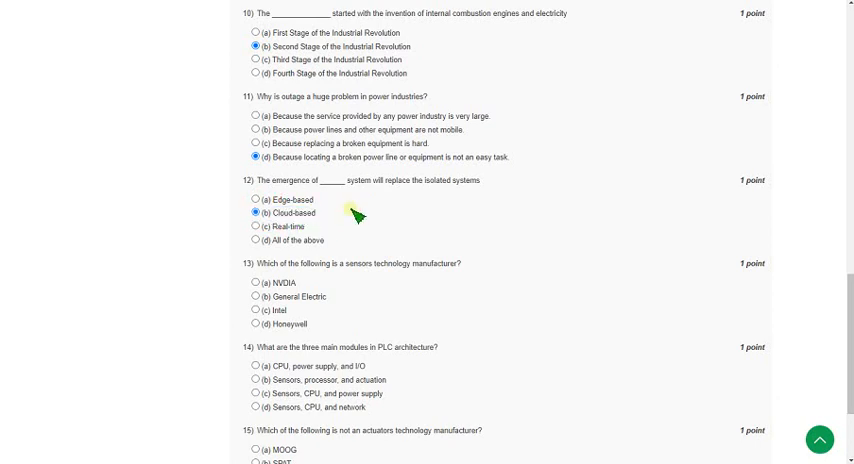
Answer question 13 on sensors technology manufacturers with option (d) Honeywell.
scroll(down, 3)
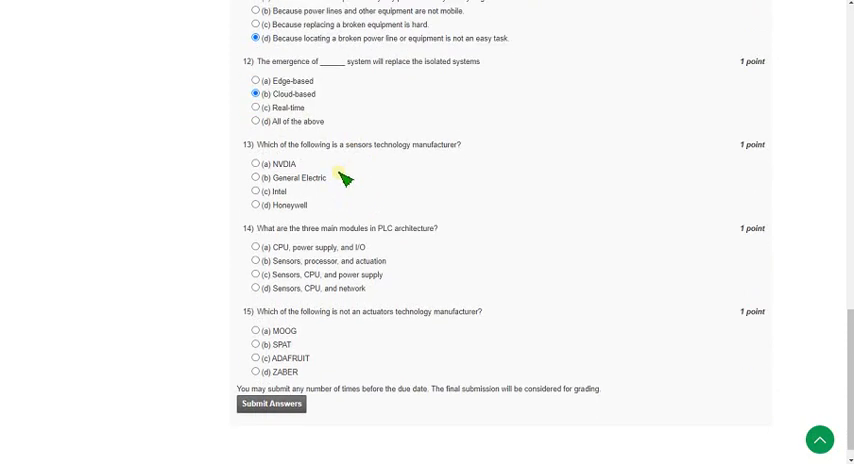
mouse_move(258, 152)
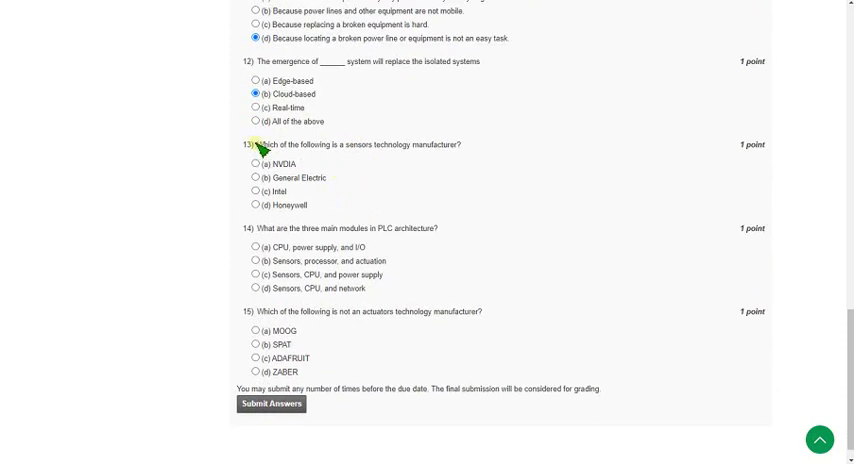
drag(252, 144, 370, 144)
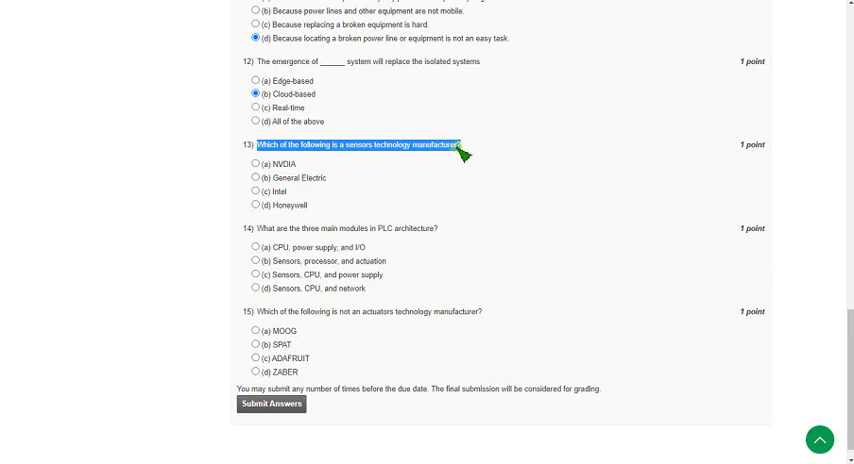
mouse_move(392, 170)
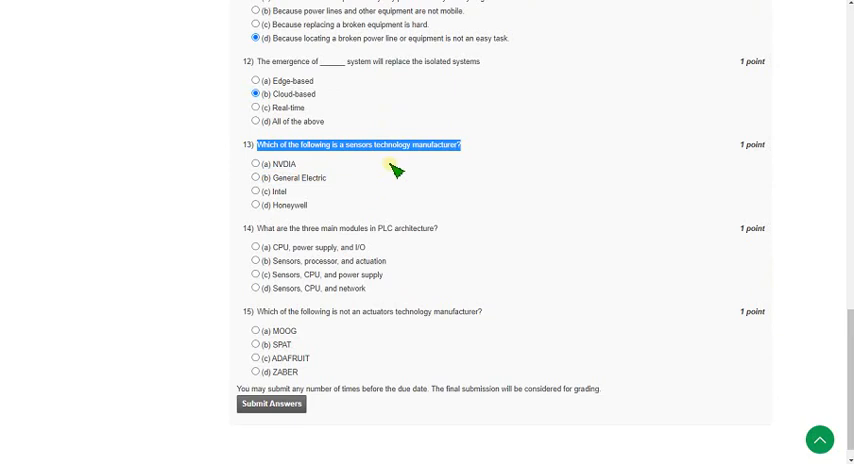
mouse_move(380, 174)
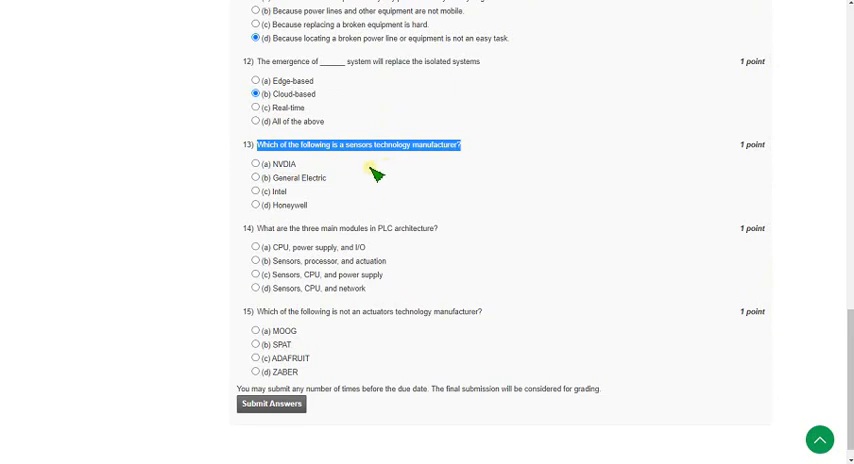
mouse_move(276, 208)
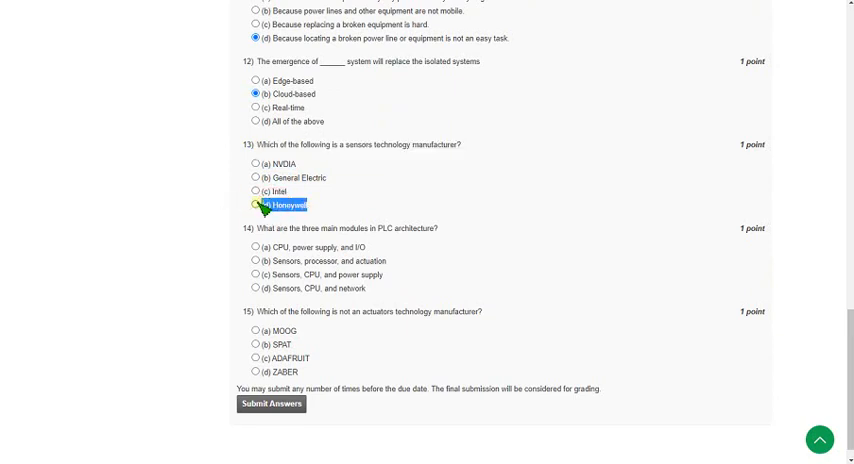
click(254, 204)
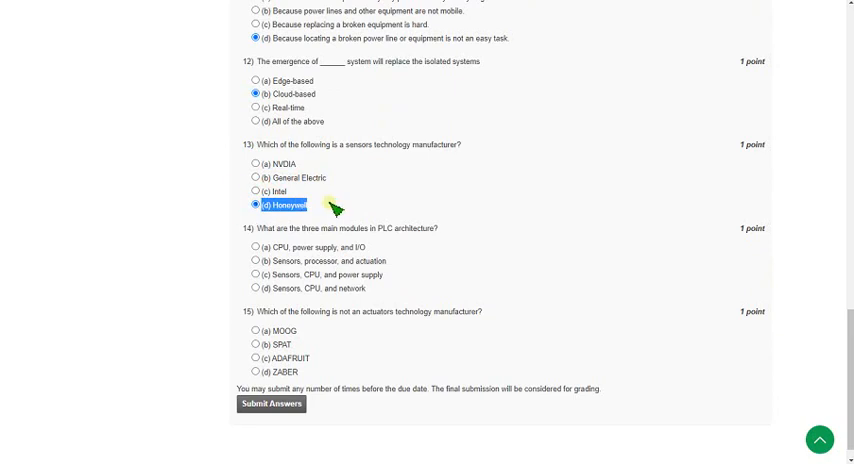
mouse_move(400, 162)
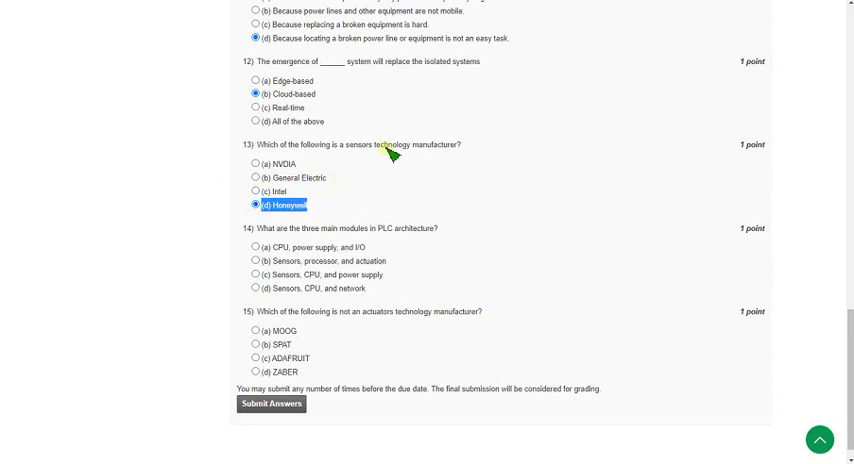
Answer question 14 with option (a) CPU, power supply, and I/O.
scroll(down, 3)
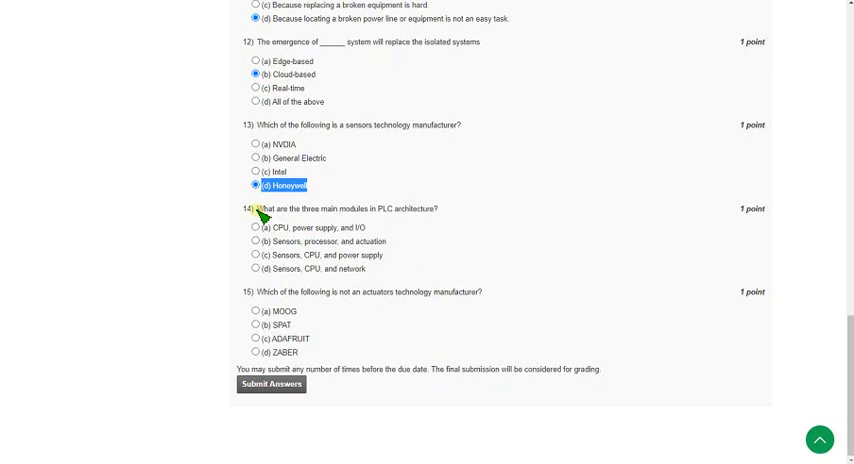
drag(256, 208, 364, 216)
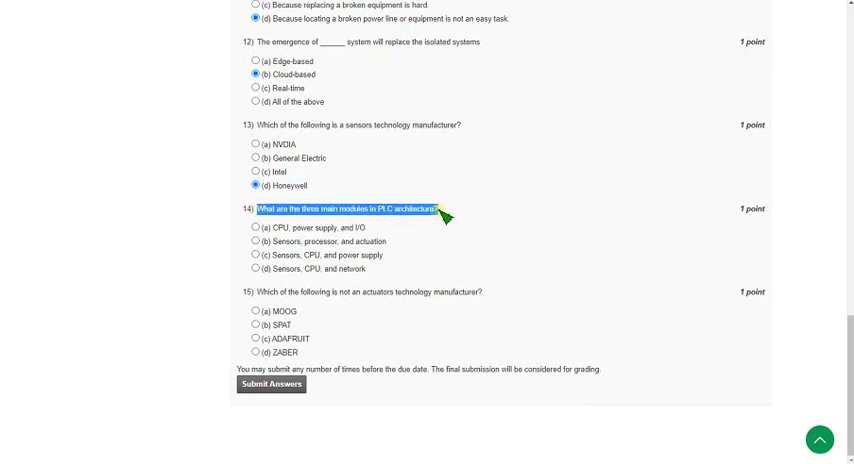
mouse_move(318, 252)
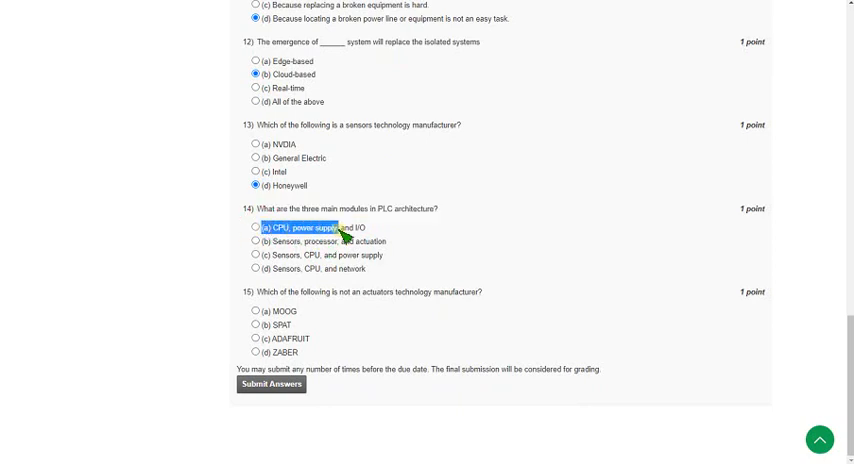
click(256, 228)
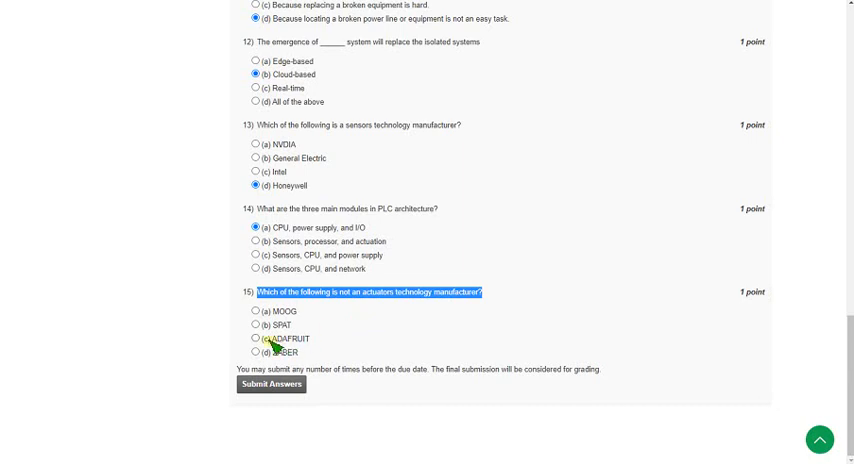
Answer question 15 with option (c) ADAFRUIT.
click(256, 338)
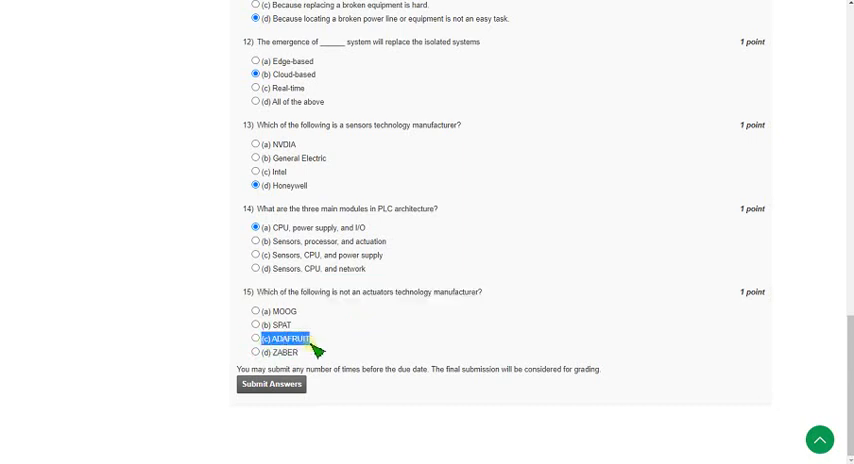
mouse_move(282, 318)
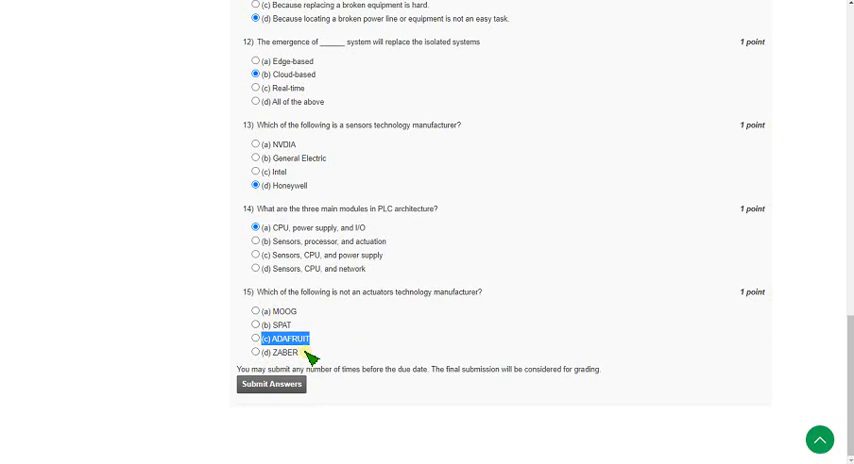
click(256, 340)
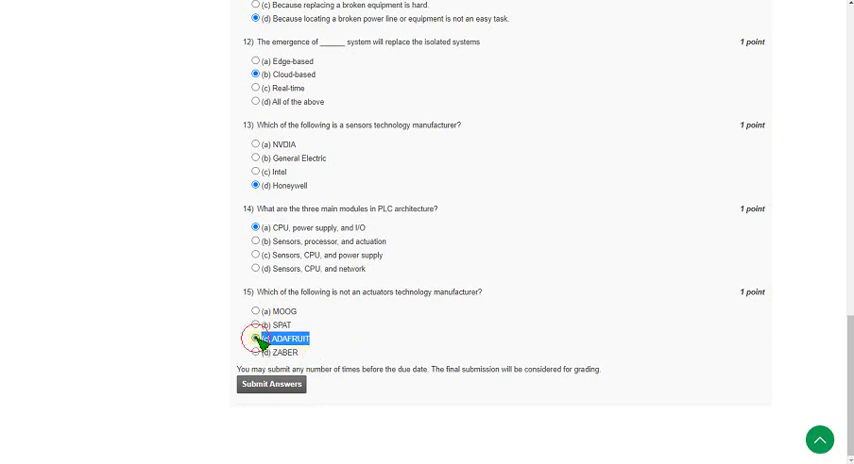
click(258, 338)
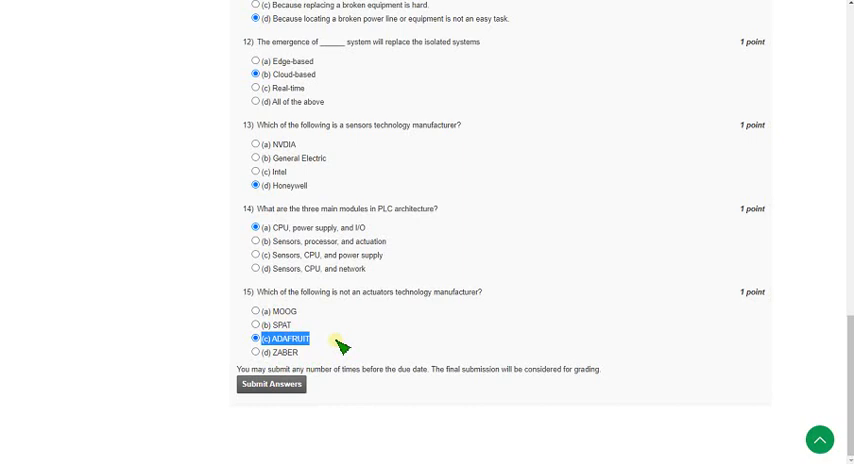